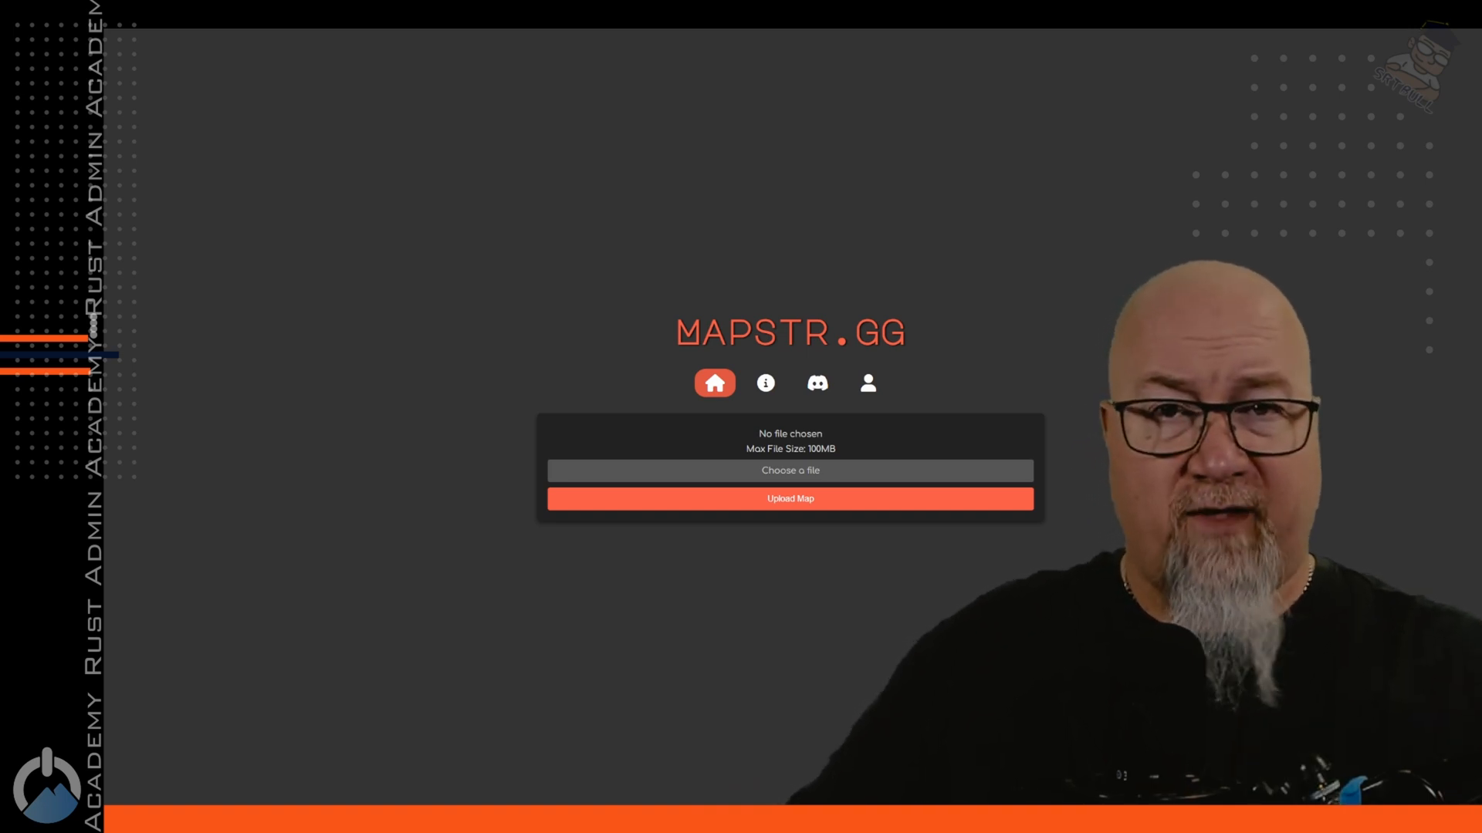
{"action": "mouse_move", "coordinate": [577, 280]}
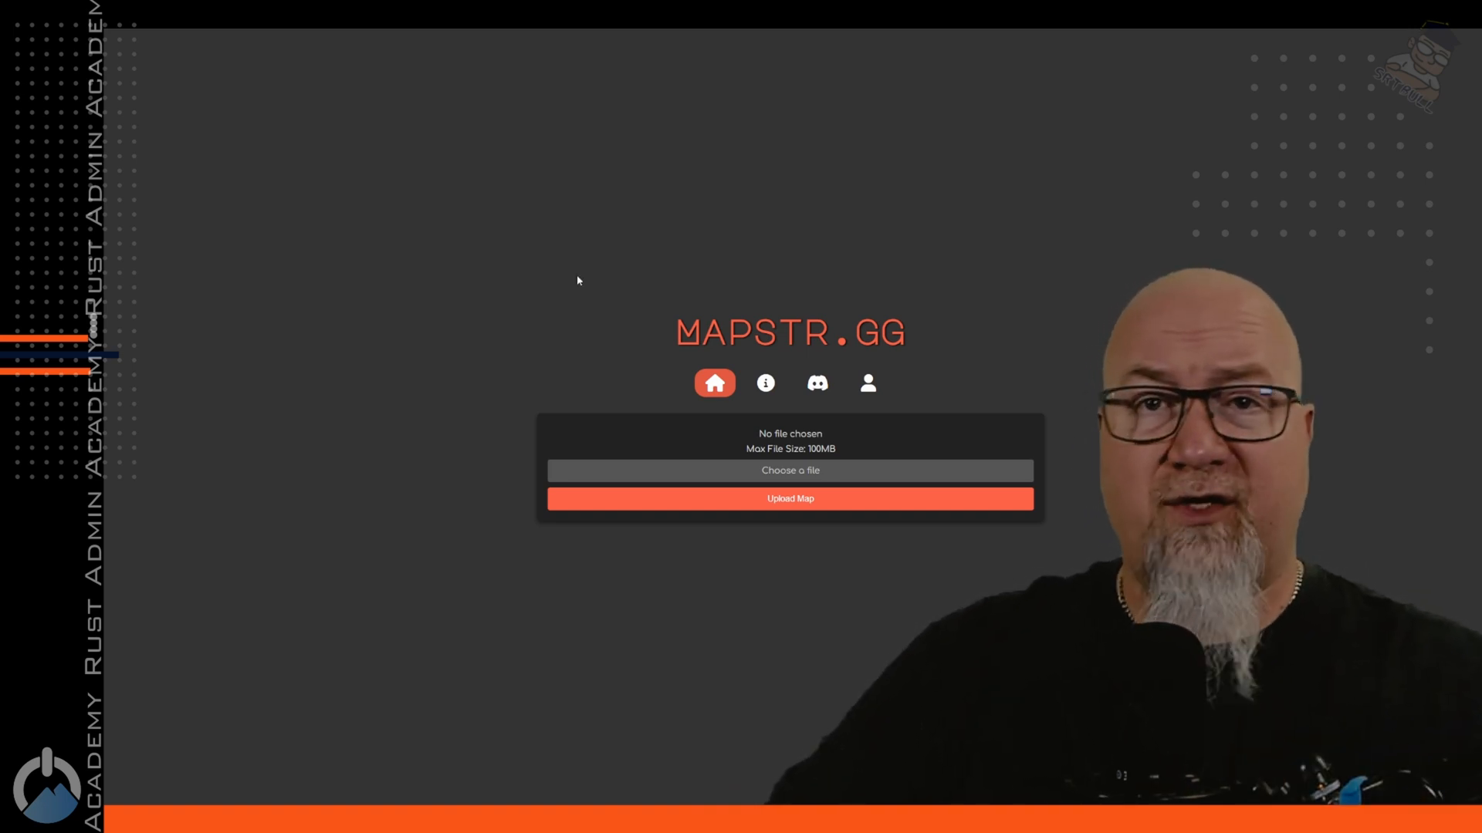
{"action": "mouse_move", "coordinate": [594, 290]}
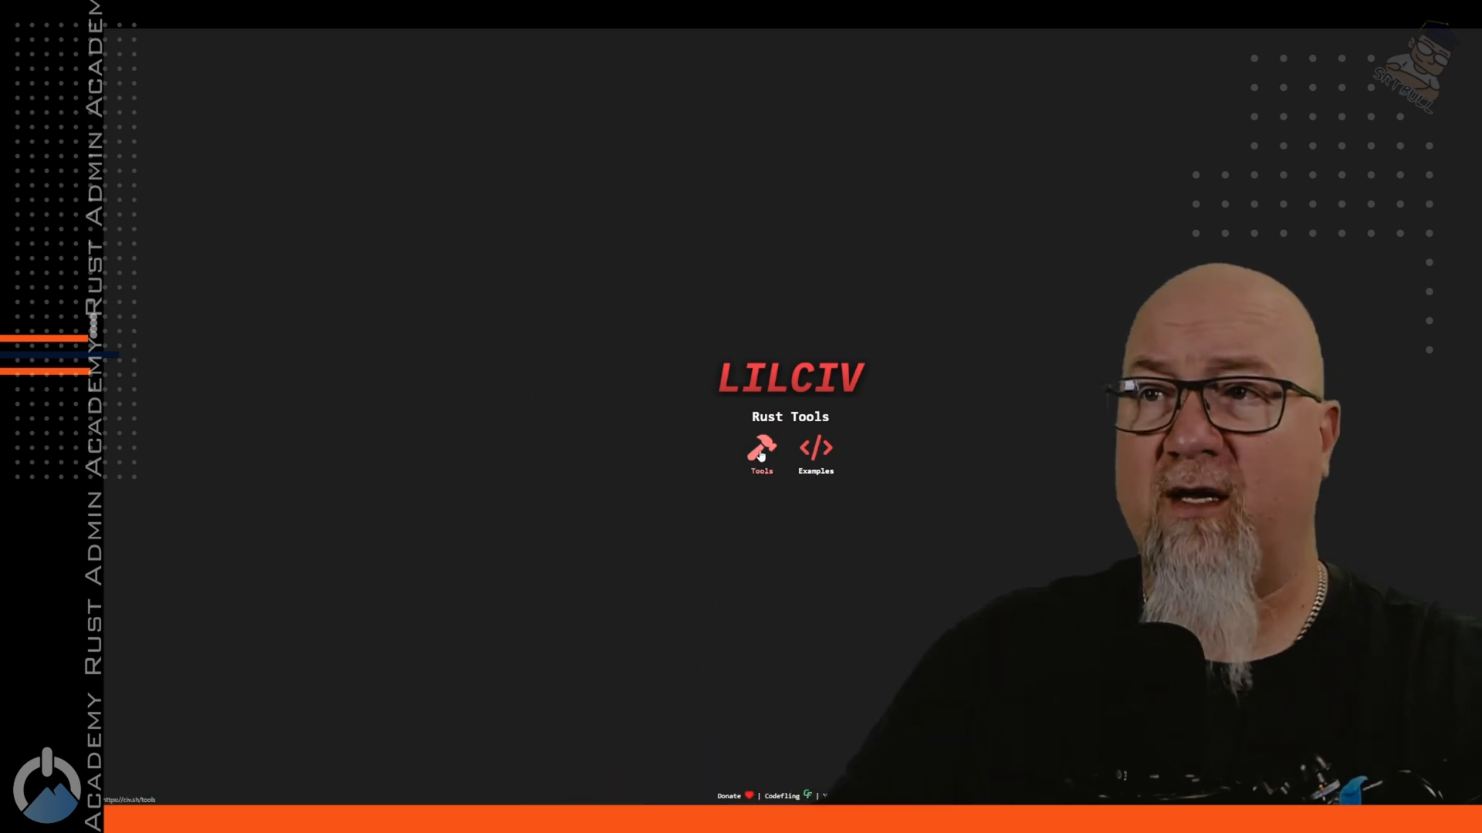
Show the Tools list: installer scripts, depot downloader, server query, batch file, JSON validator
{"action": "left_click", "coordinate": [761, 454]}
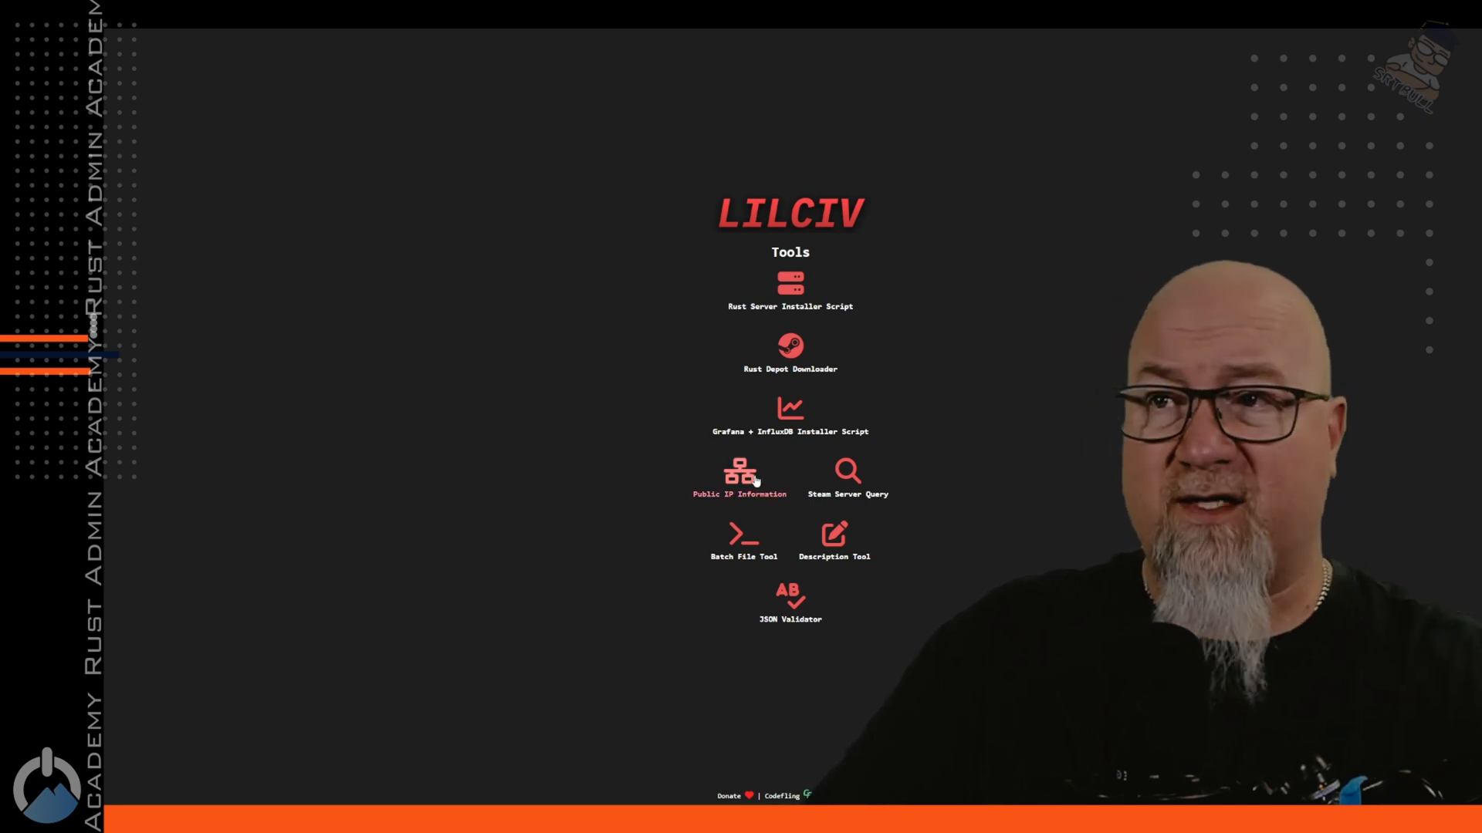
{"action": "left_click", "coordinate": [740, 480]}
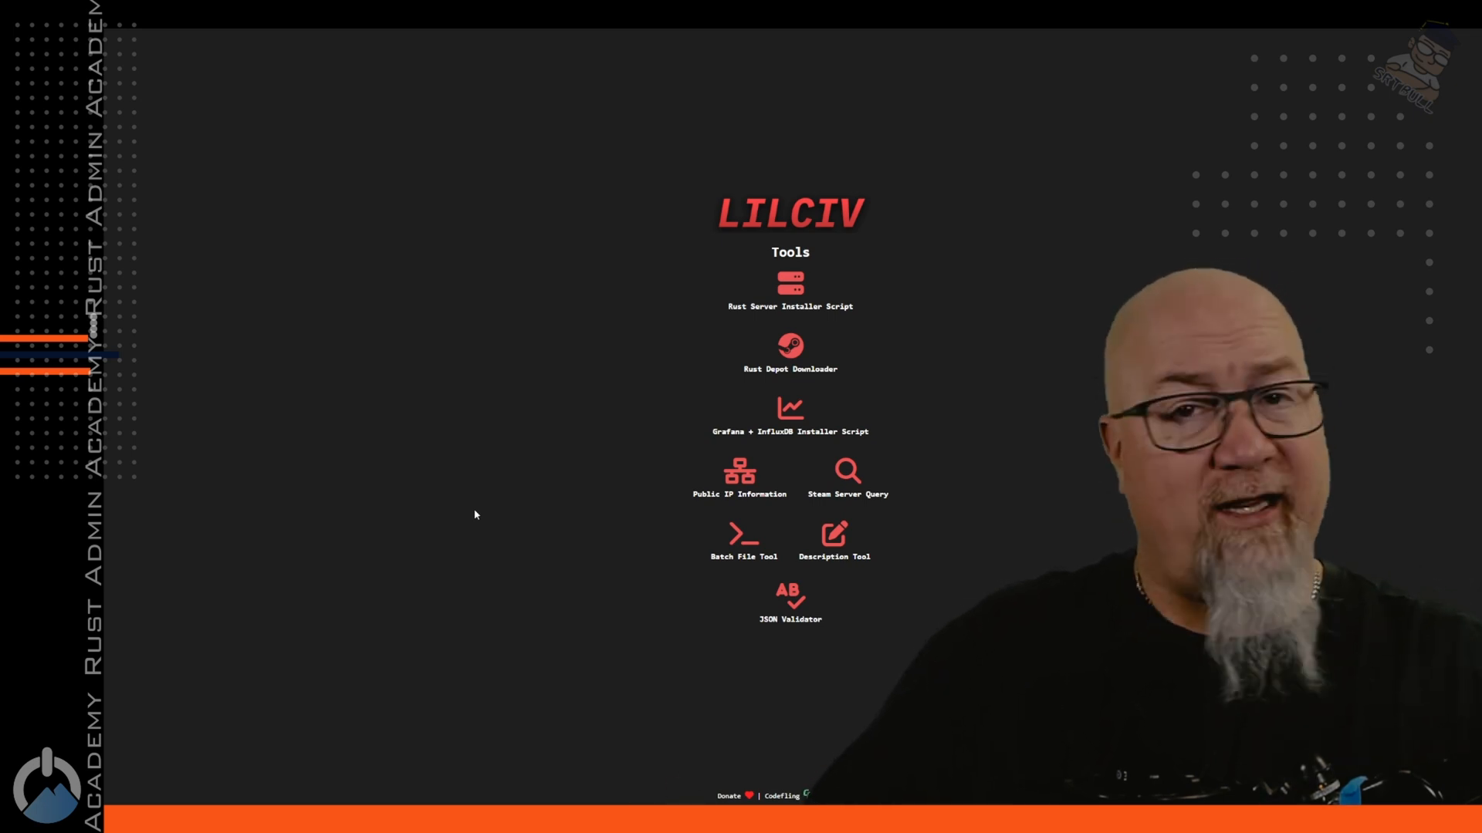
{"action": "left_click", "coordinate": [845, 477]}
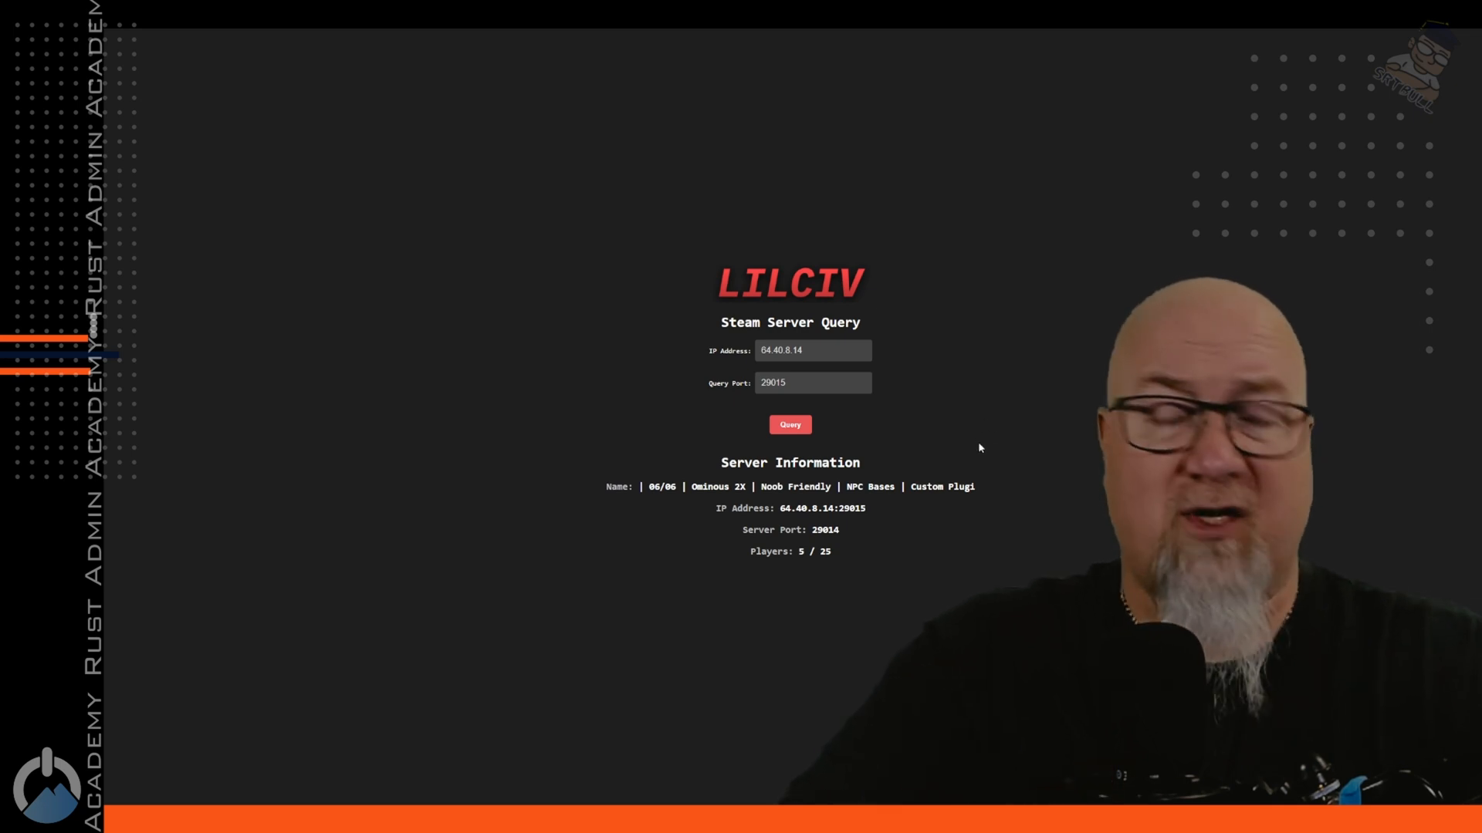
{"action": "mouse_move", "coordinate": [1005, 447]}
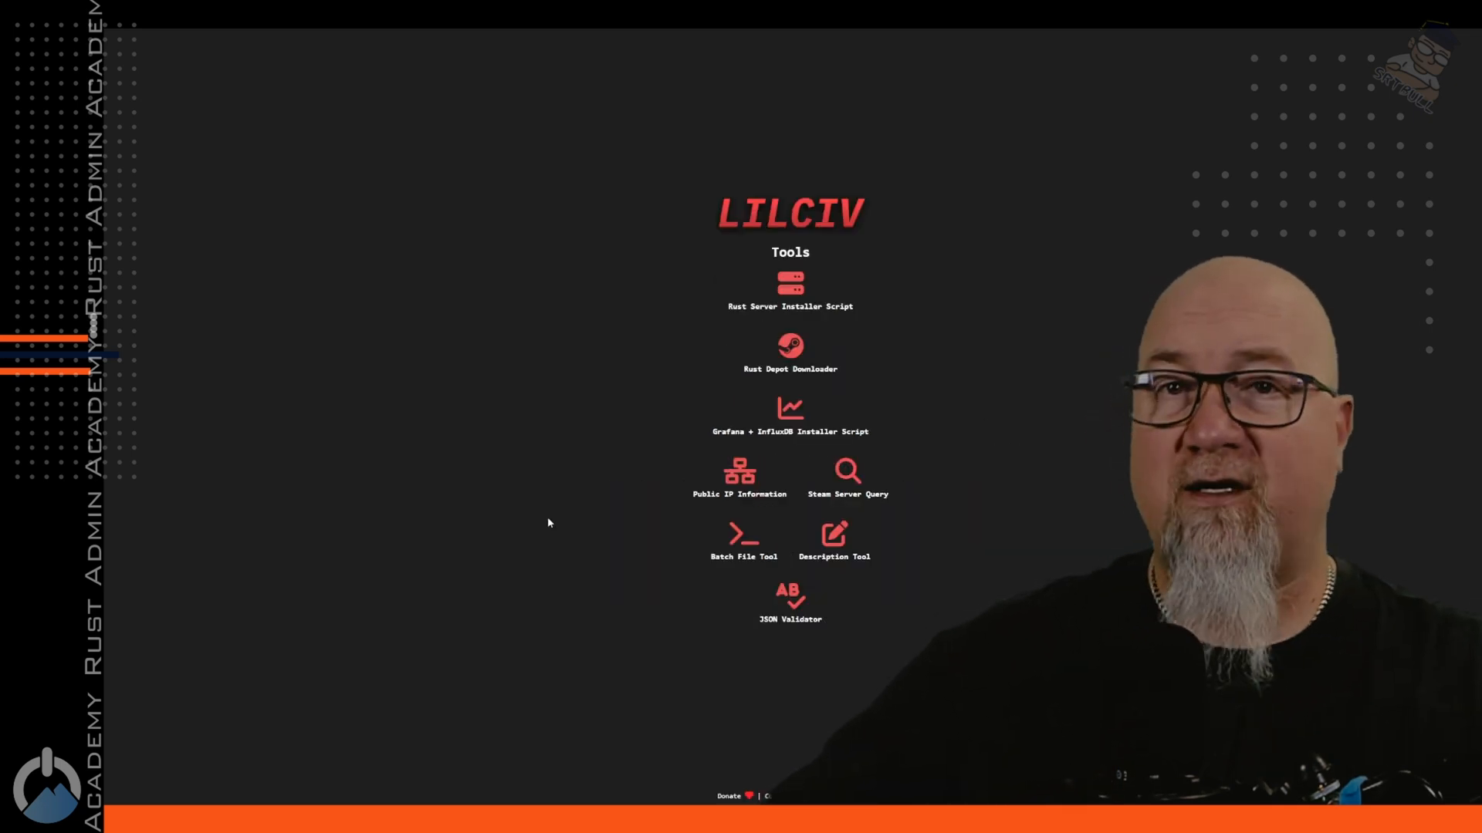
{"action": "left_click", "coordinate": [742, 534]}
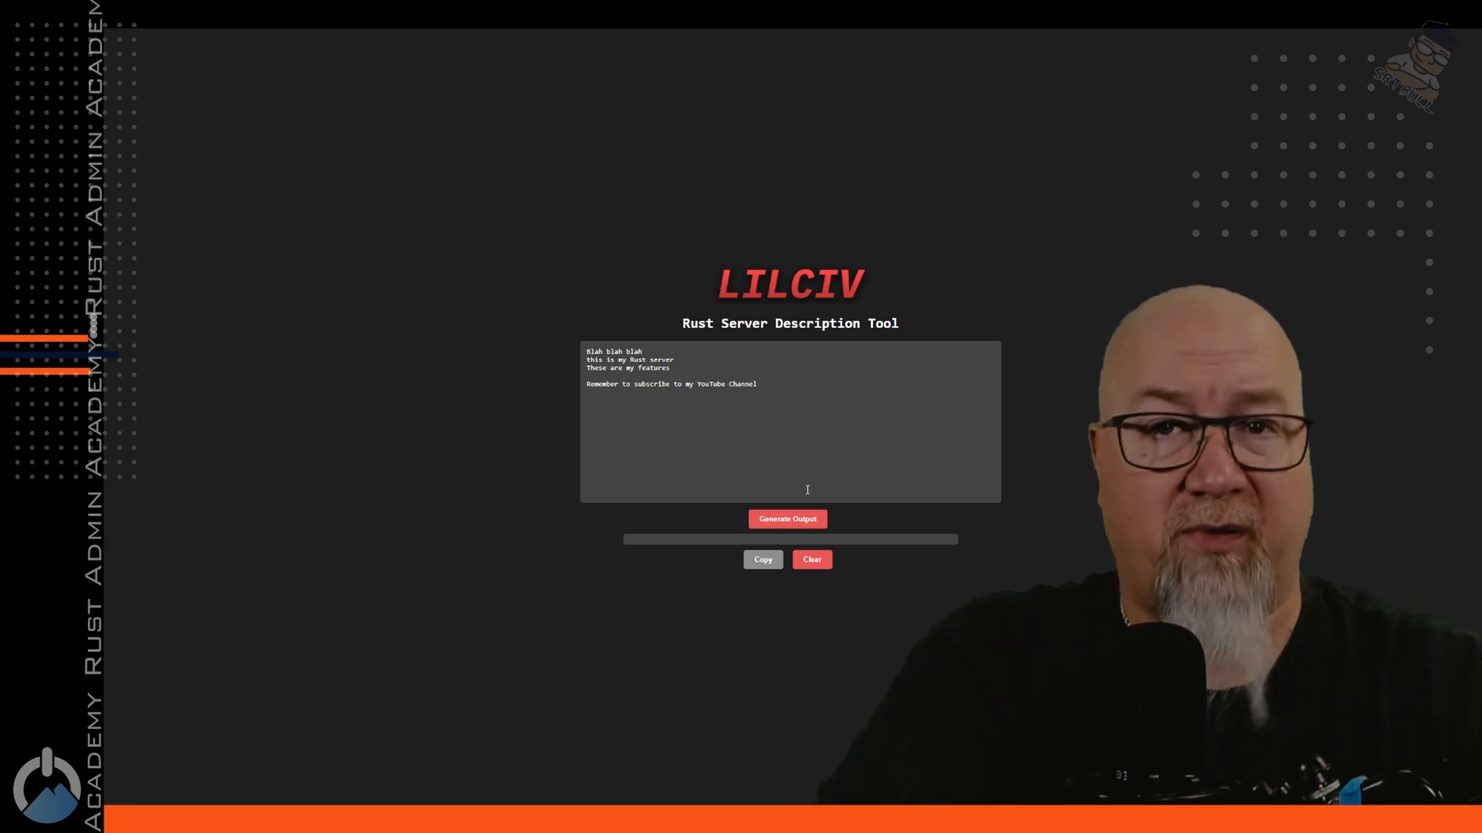
{"action": "mouse_move", "coordinate": [801, 439]}
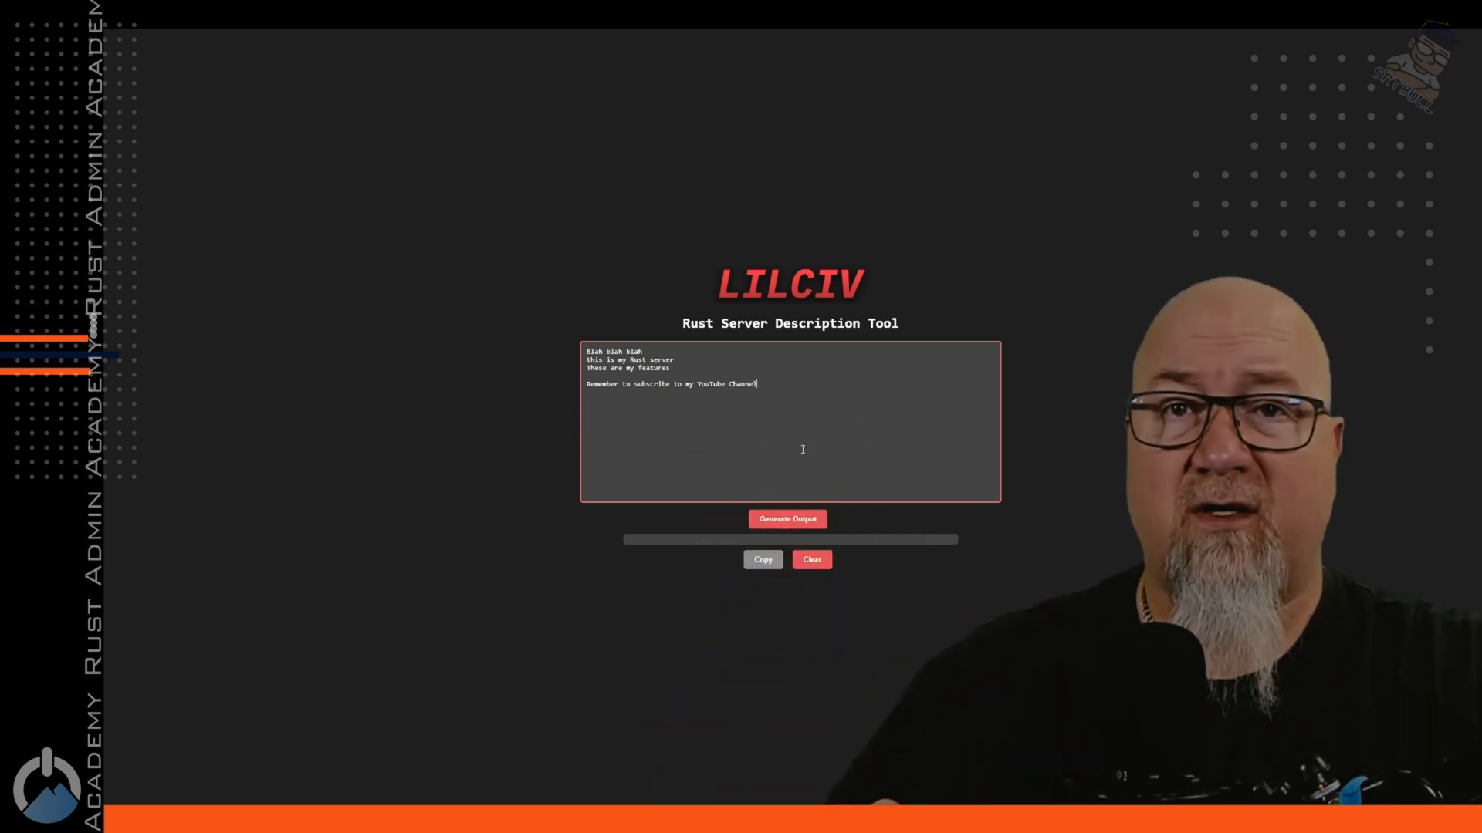
{"action": "mouse_move", "coordinate": [787, 518]}
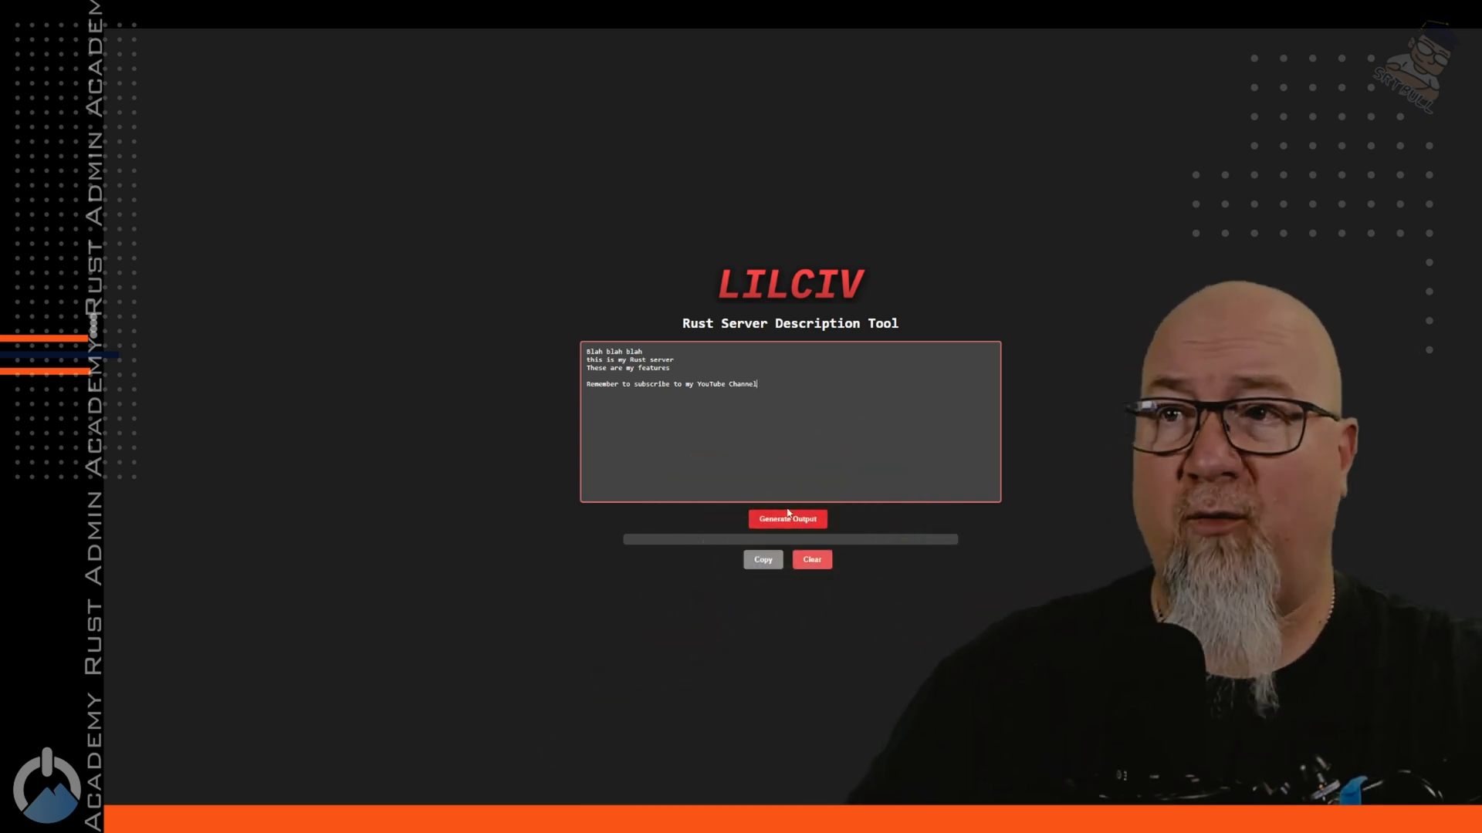
Generate output from the four-line sample server description
{"action": "left_click", "coordinate": [787, 518]}
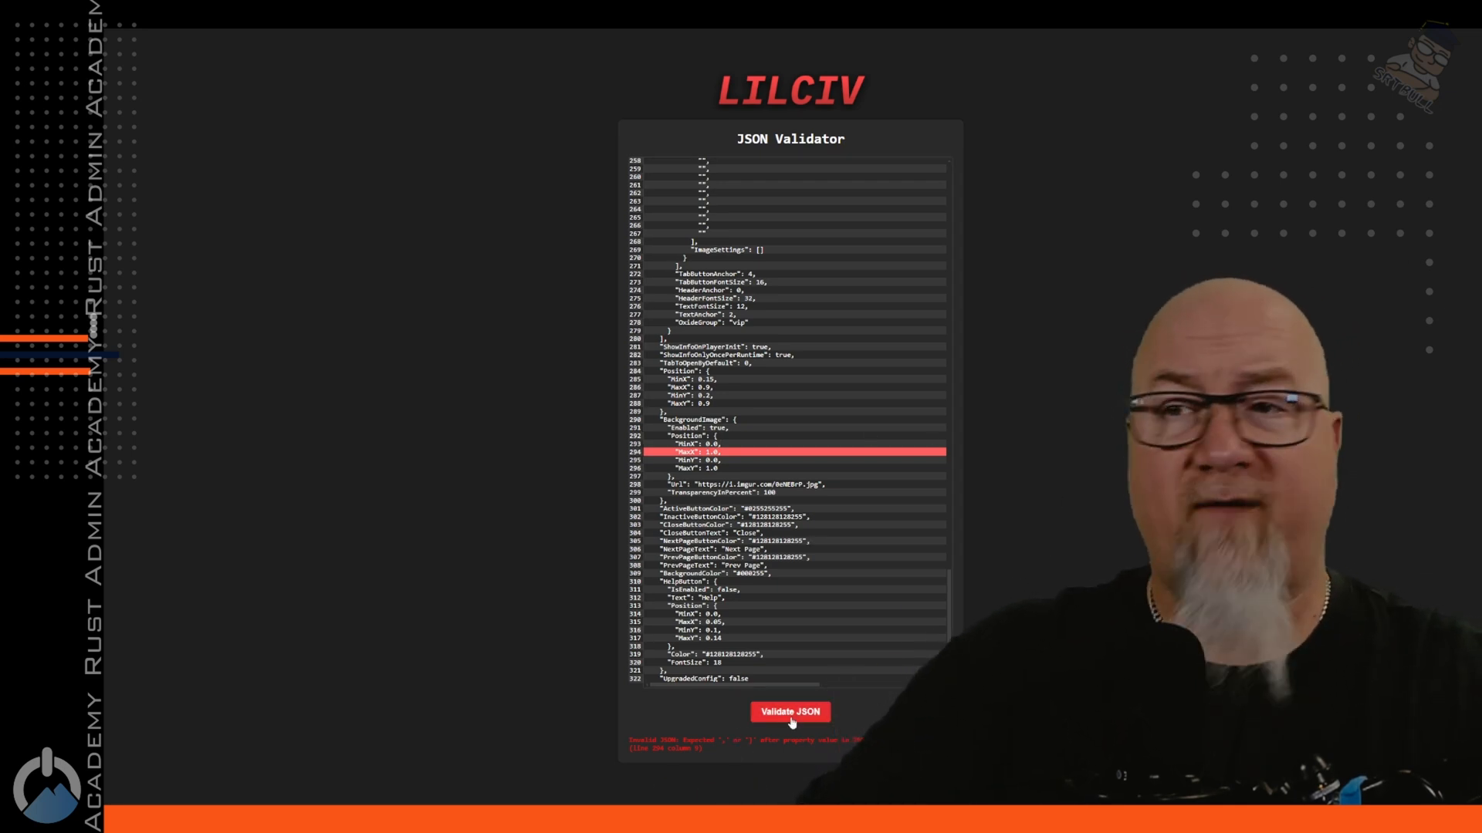
Re-validate the plugin config after adding the missing comma on line 294
{"action": "left_click", "coordinate": [790, 712]}
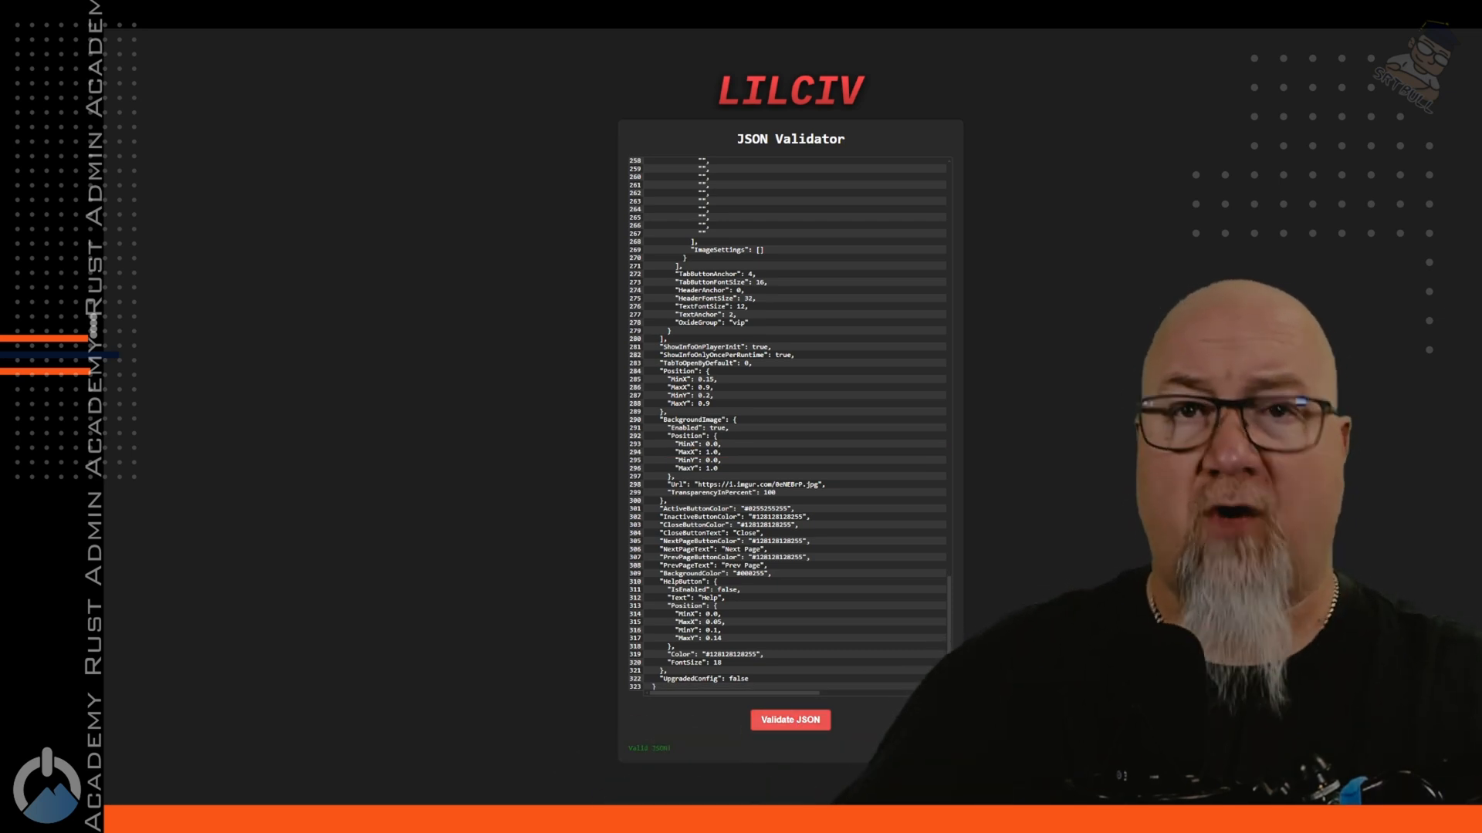